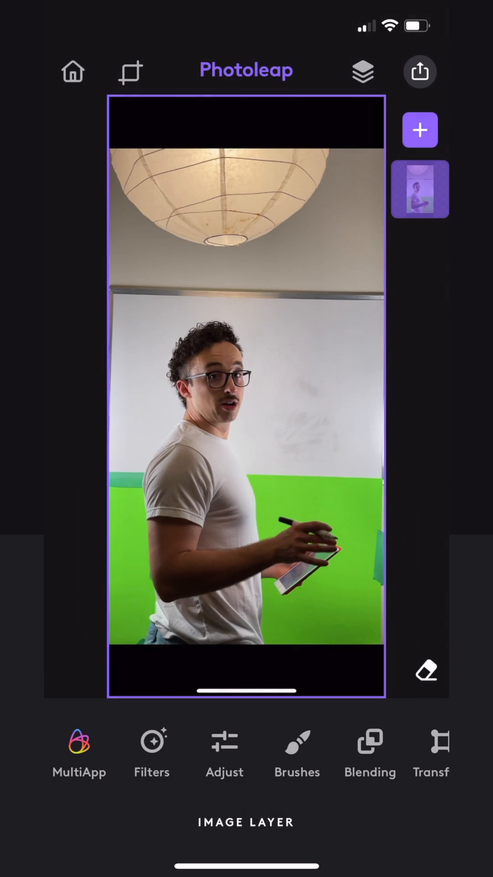
- Start adding a new image layer, bringing up the Recents photo picker
left_click(426, 670)
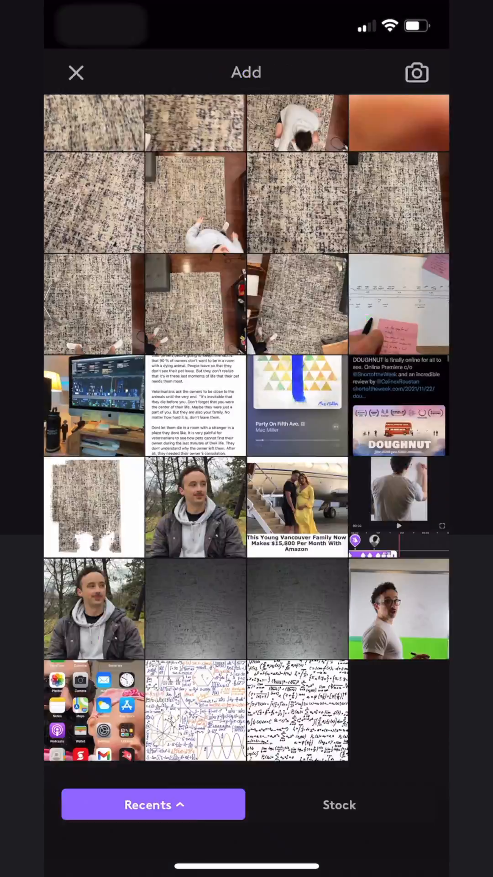
- Add the equation-covered whiteboard image as a new layer above the portrait
left_click(297, 710)
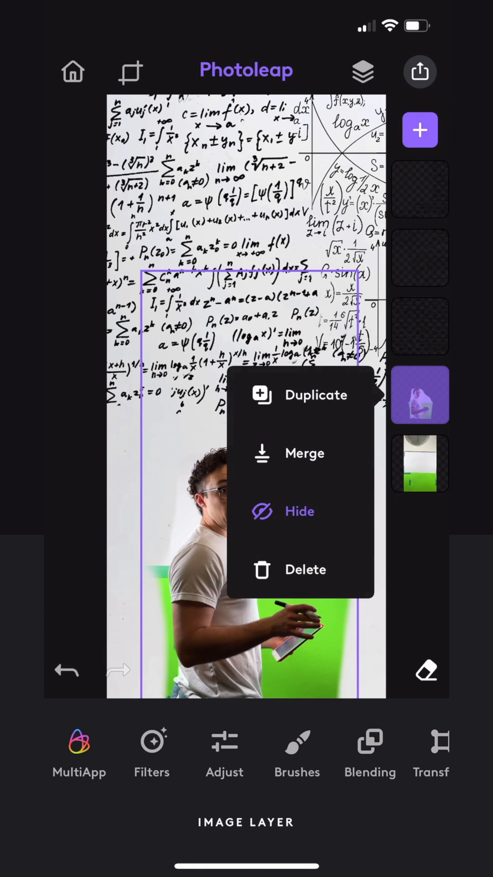
left_click(300, 512)
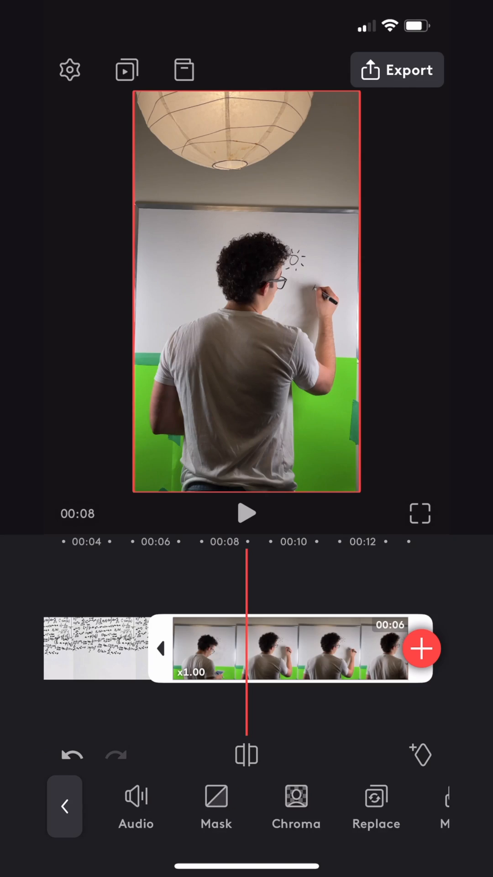
- Make the writing clip an overlay above the equations clip, ready for masking
left_click(290, 649)
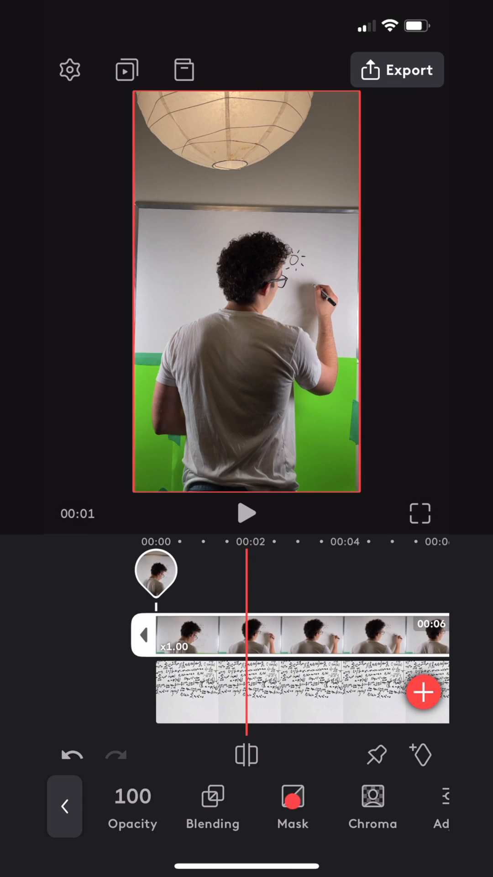
left_click(292, 806)
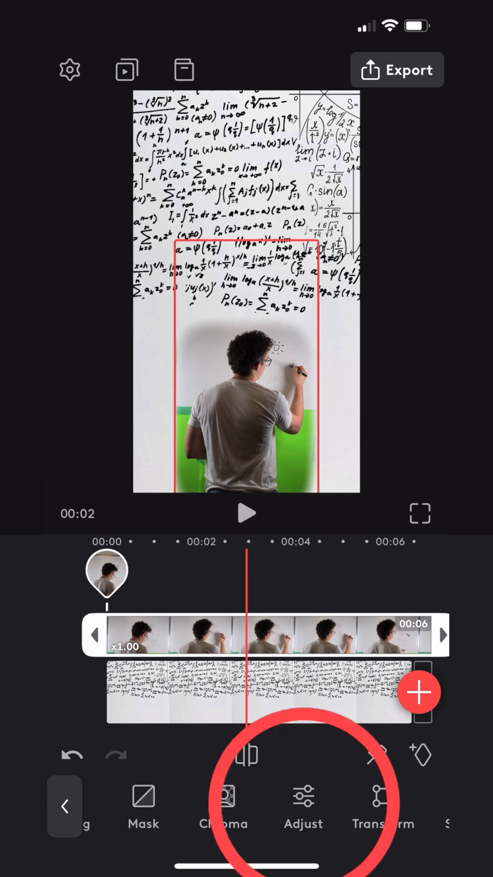
- Key out the green with Chroma and raise the writing clip's brightness
left_click(304, 806)
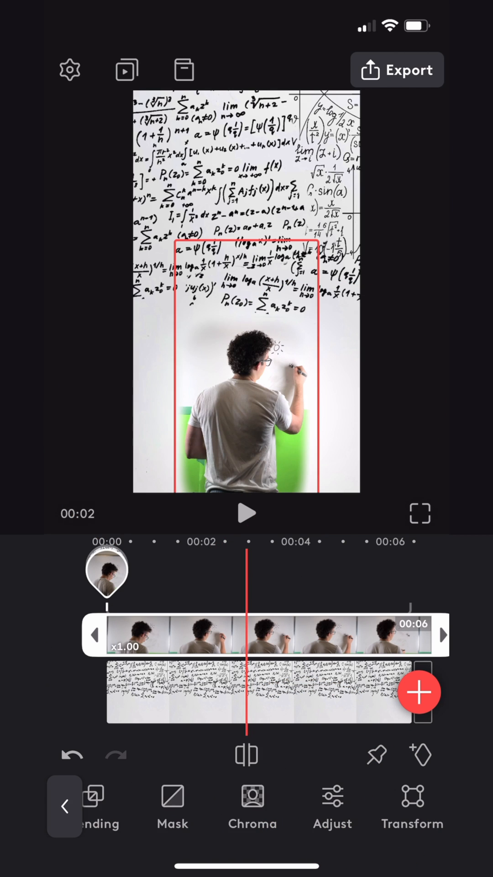
left_click(252, 808)
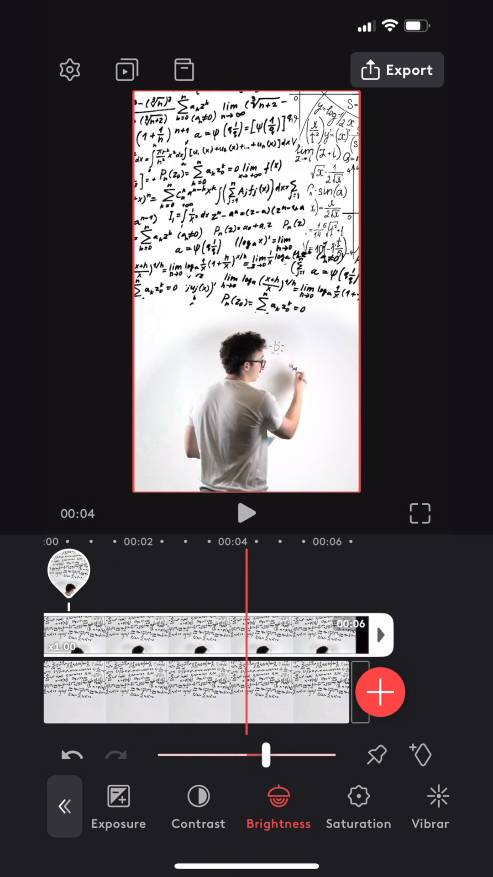
- Export the composite at 4K, 24 fps and bring it back as one timeline clip
left_click(398, 69)
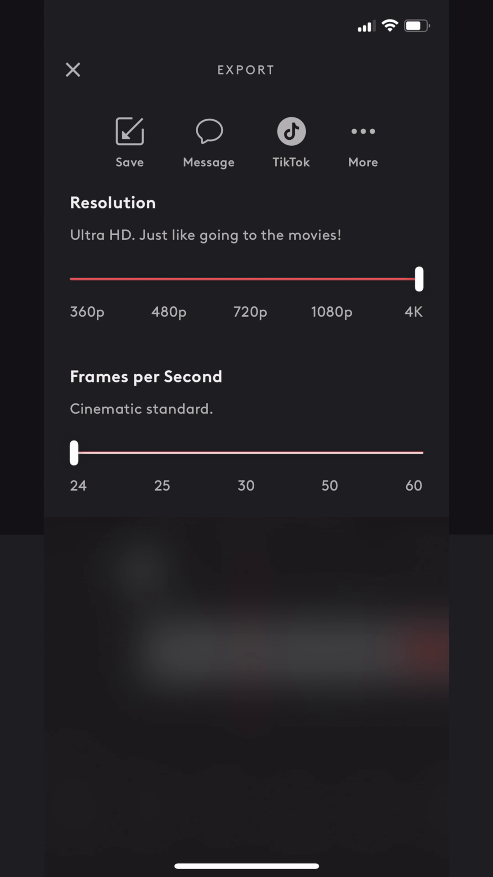
left_click(129, 142)
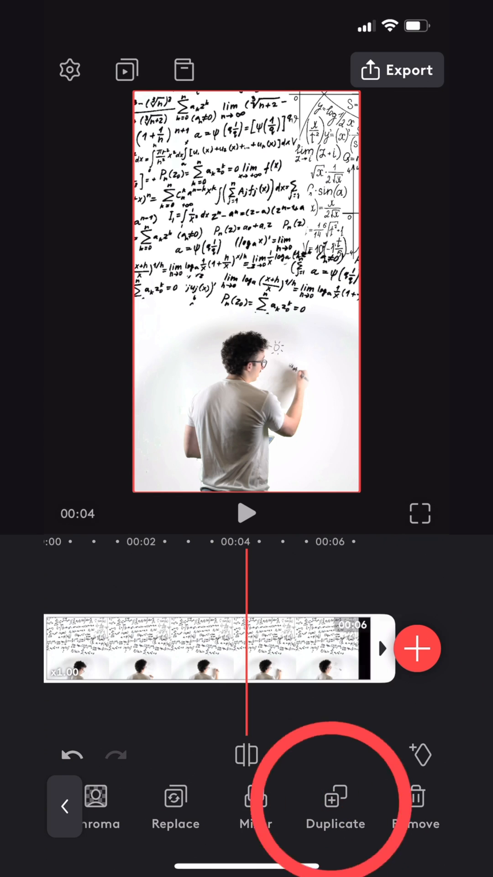
- Duplicate the composite as an overlay, lower its Exposure, and add a Radial mask
left_click(335, 800)
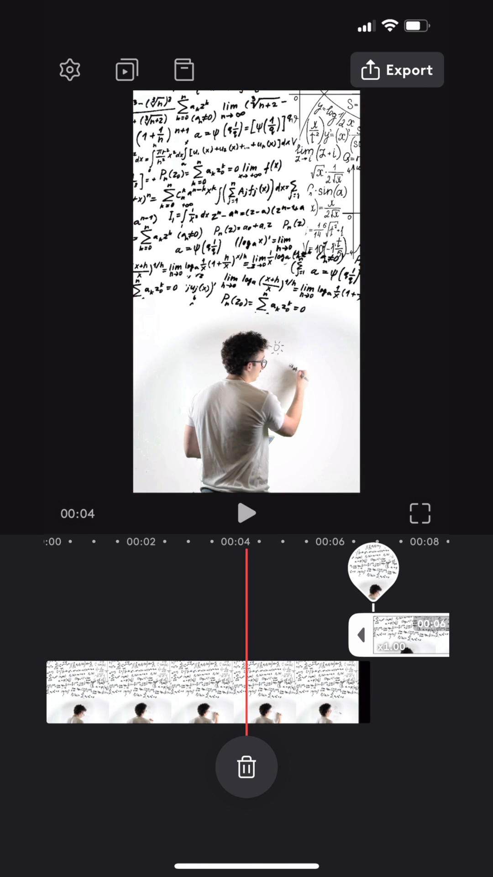
left_click(246, 687)
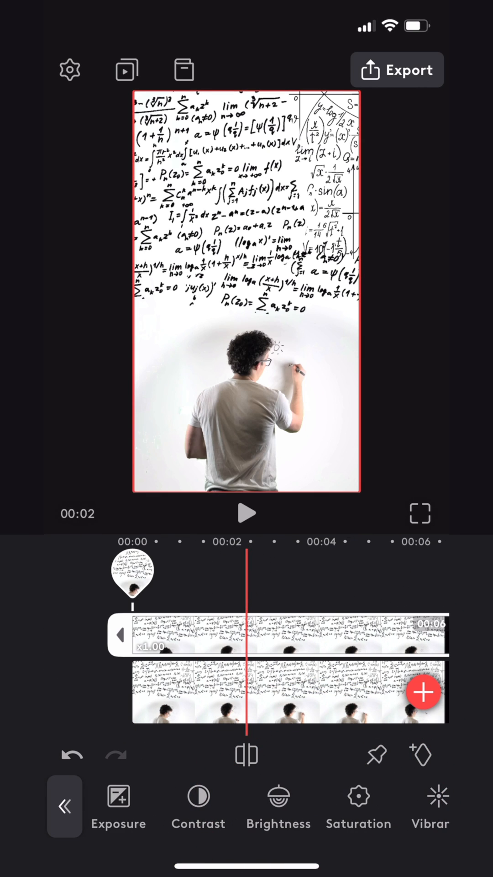
left_click(118, 805)
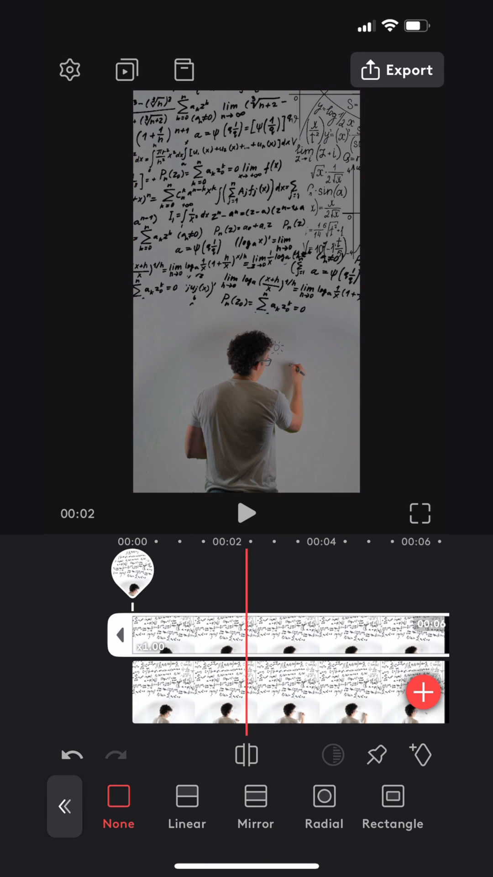
left_click(323, 806)
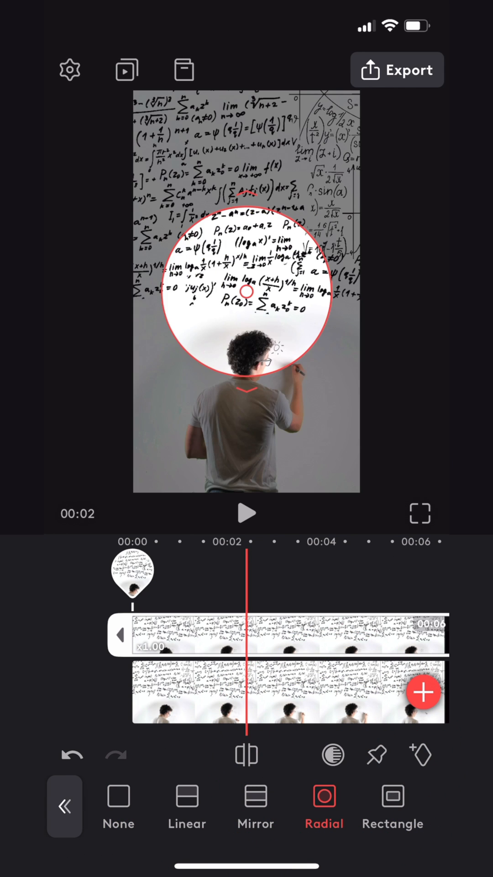